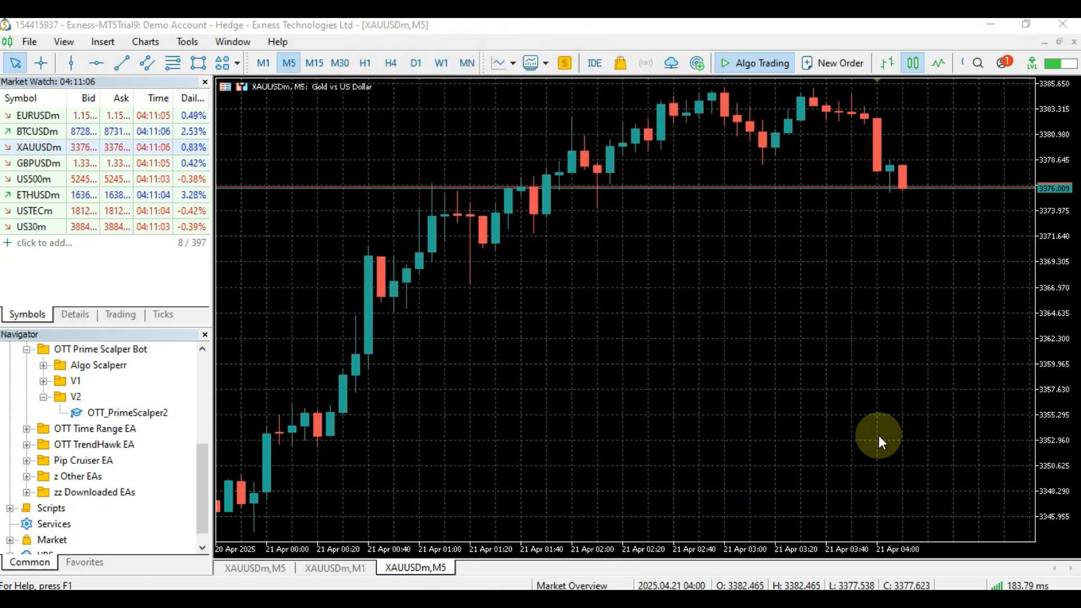
{"action": "mouse_move", "coordinate": [740, 326]}
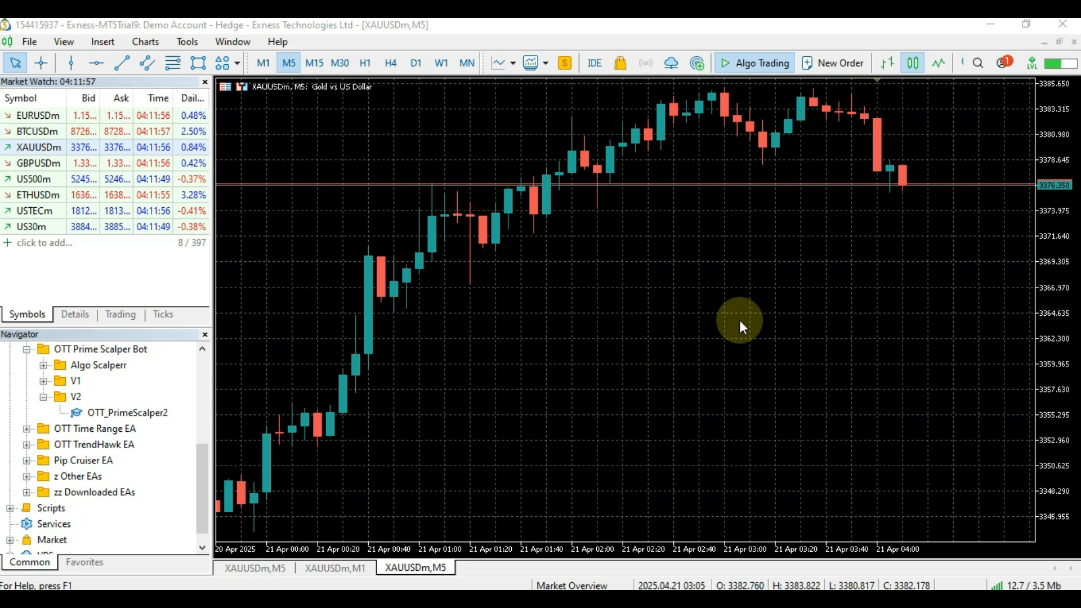
{"action": "mouse_move", "coordinate": [755, 474]}
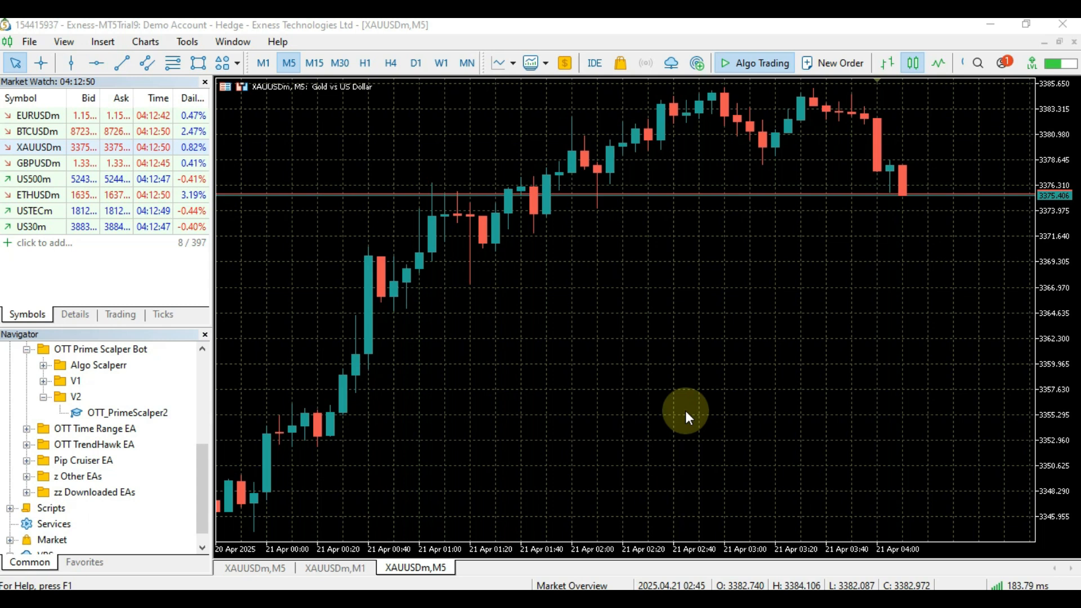
{"action": "mouse_move", "coordinate": [545, 396]}
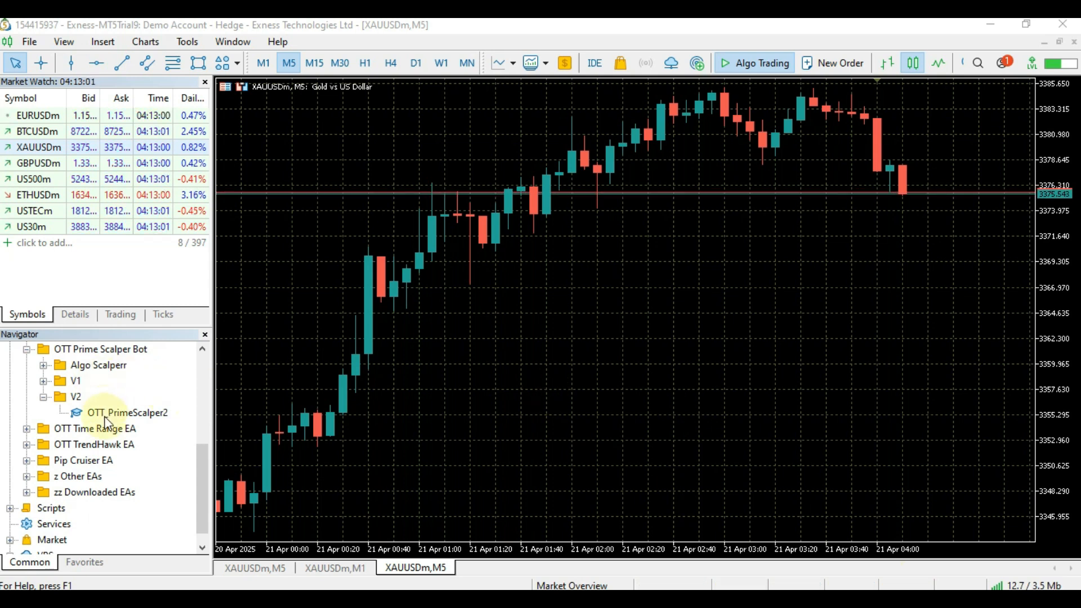
Attach OTT_PrimeScalper2 from the V2 folder, check the Common tab, then view its Inputs
{"action": "left_click", "coordinate": [129, 412]}
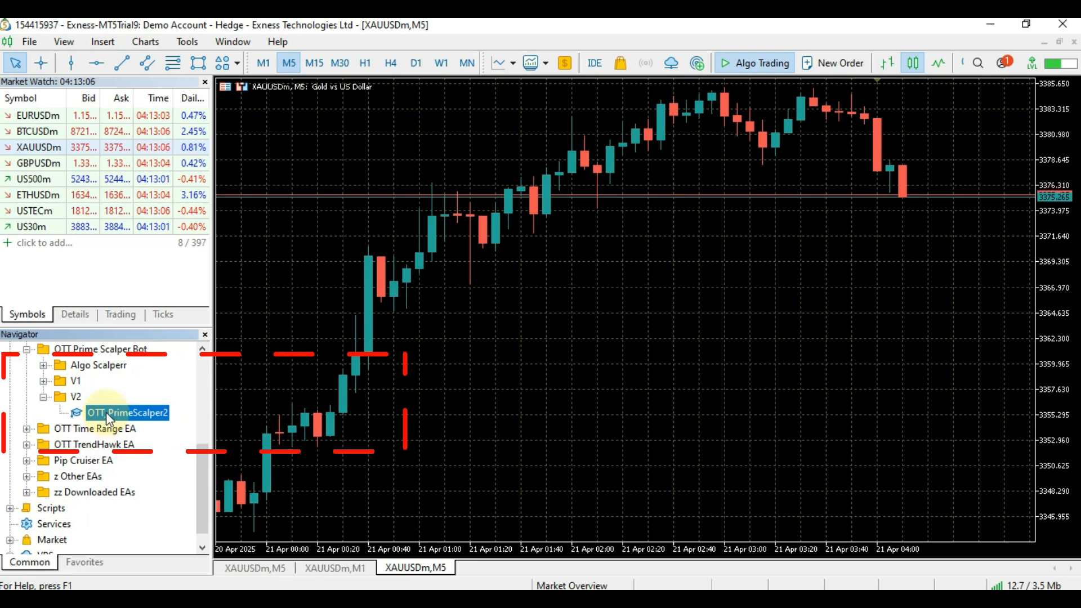
{"action": "mouse_move", "coordinate": [357, 362]}
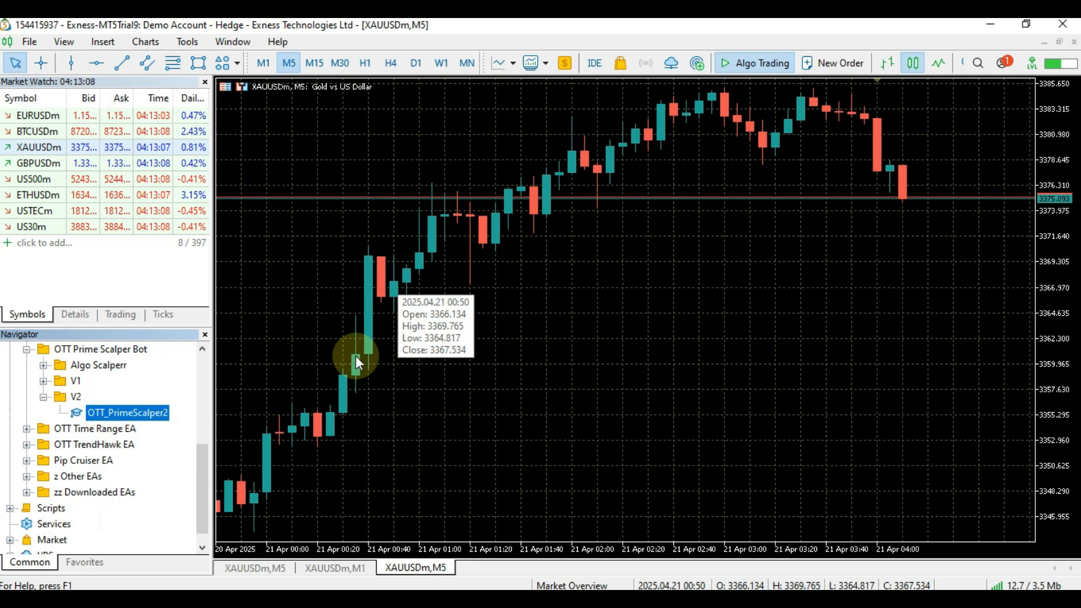
{"action": "double_click", "coordinate": [128, 412]}
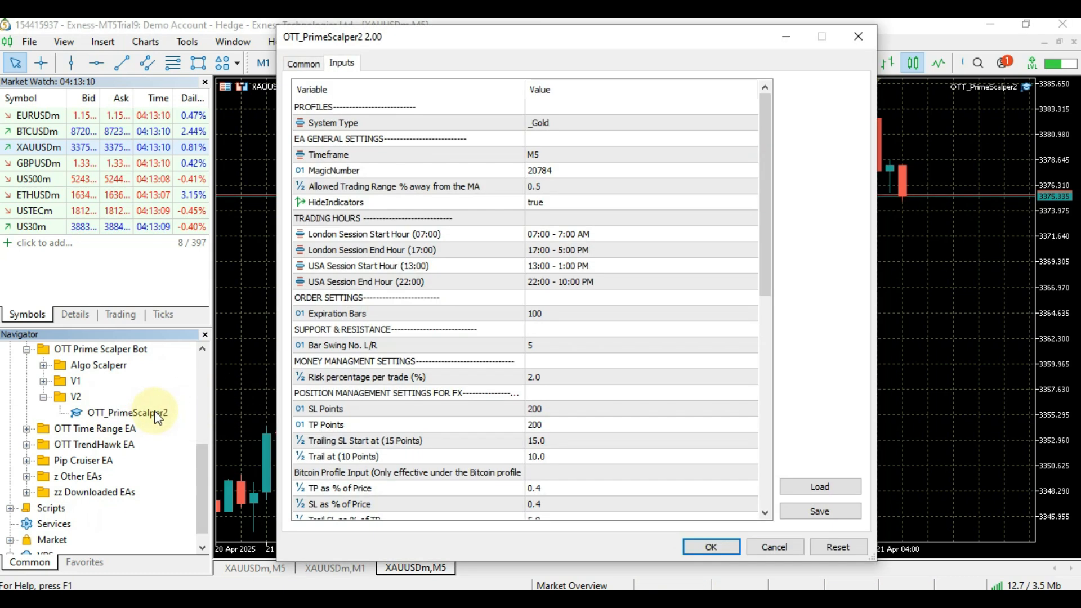
{"action": "left_click", "coordinate": [303, 63]}
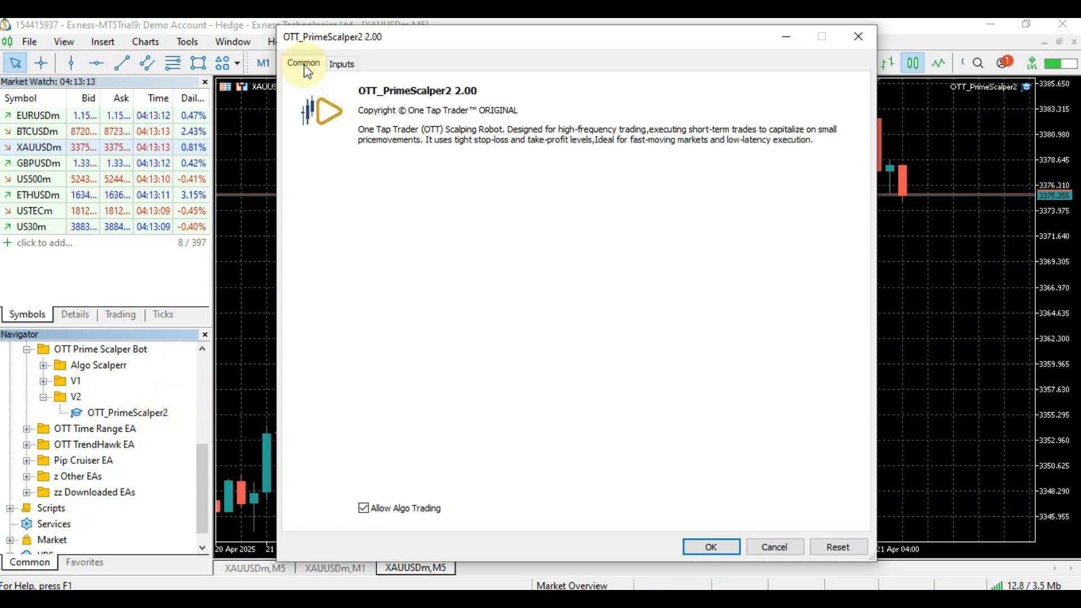
{"action": "left_click", "coordinate": [341, 64]}
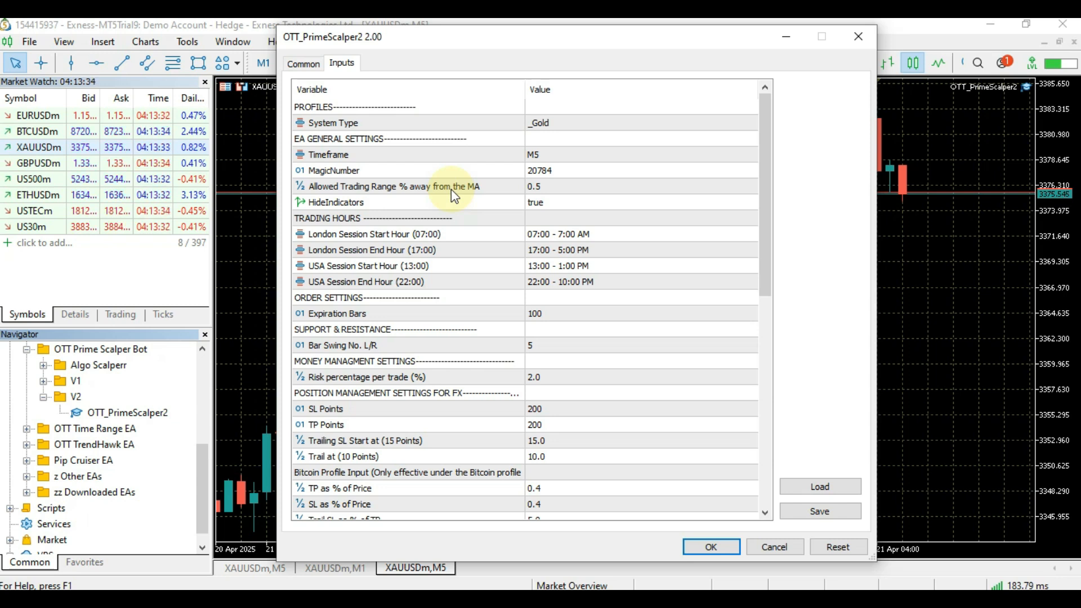
{"action": "mouse_move", "coordinate": [806, 462]}
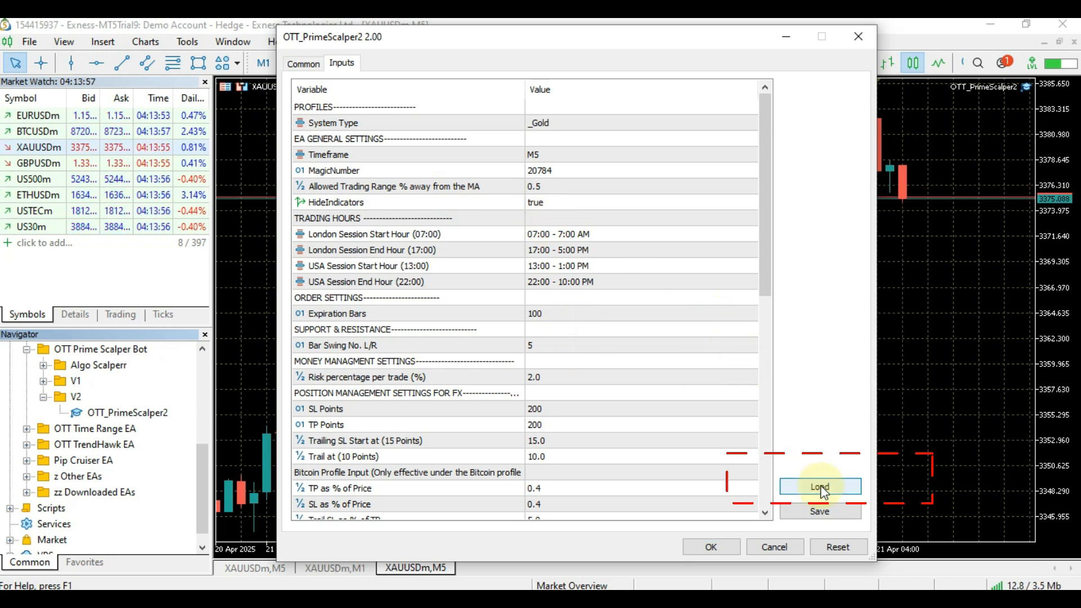
Open the preset browser and navigate from my demo bots into Presets OTT Prime Scalper2
{"action": "left_click", "coordinate": [820, 487]}
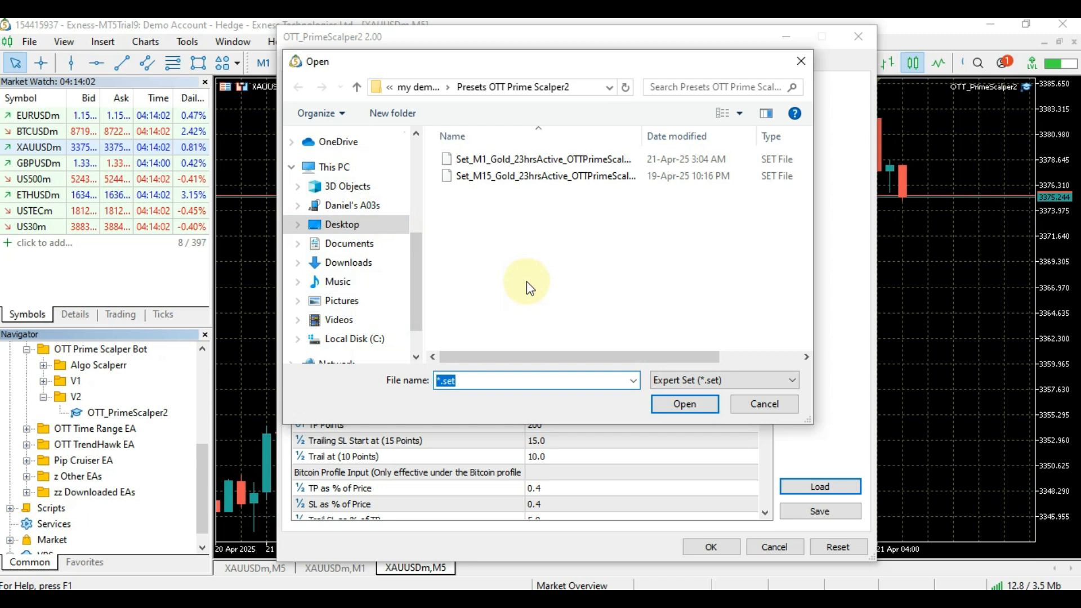
{"action": "left_click", "coordinate": [298, 87]}
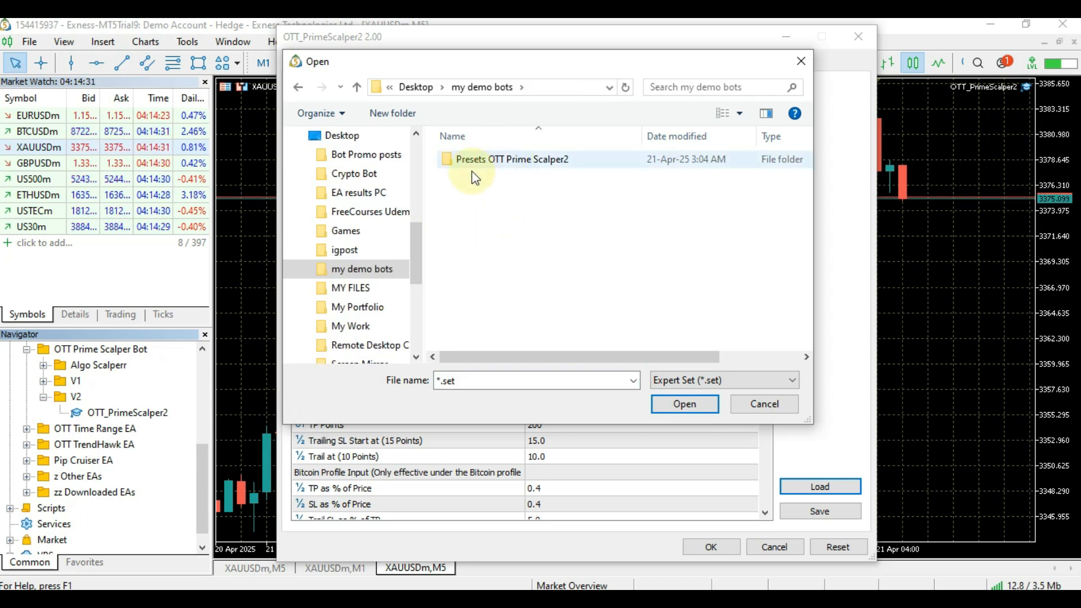
{"action": "mouse_move", "coordinate": [516, 166]}
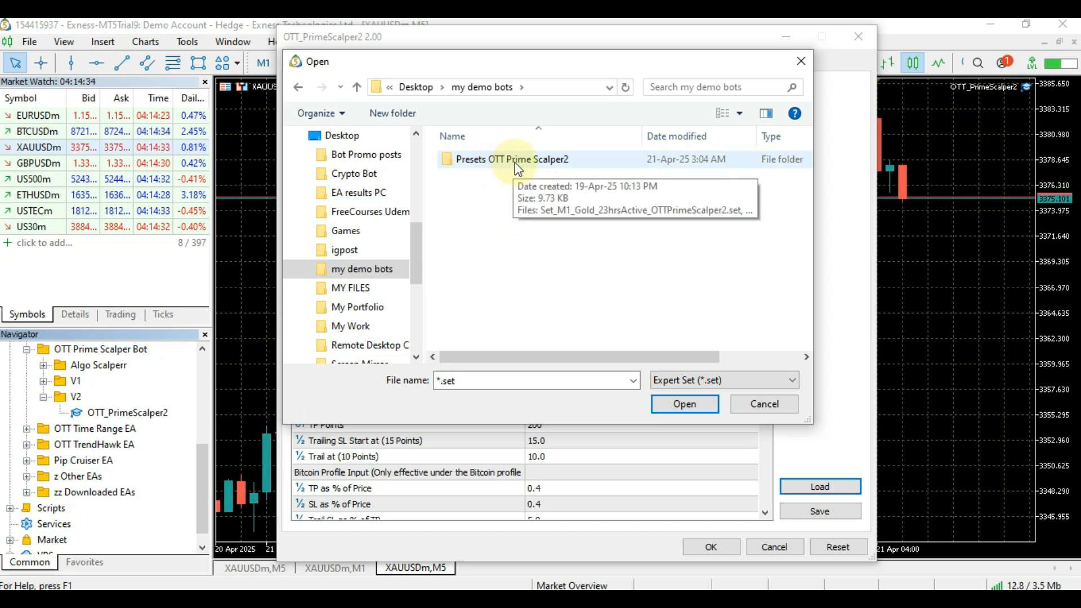
{"action": "double_click", "coordinate": [512, 159]}
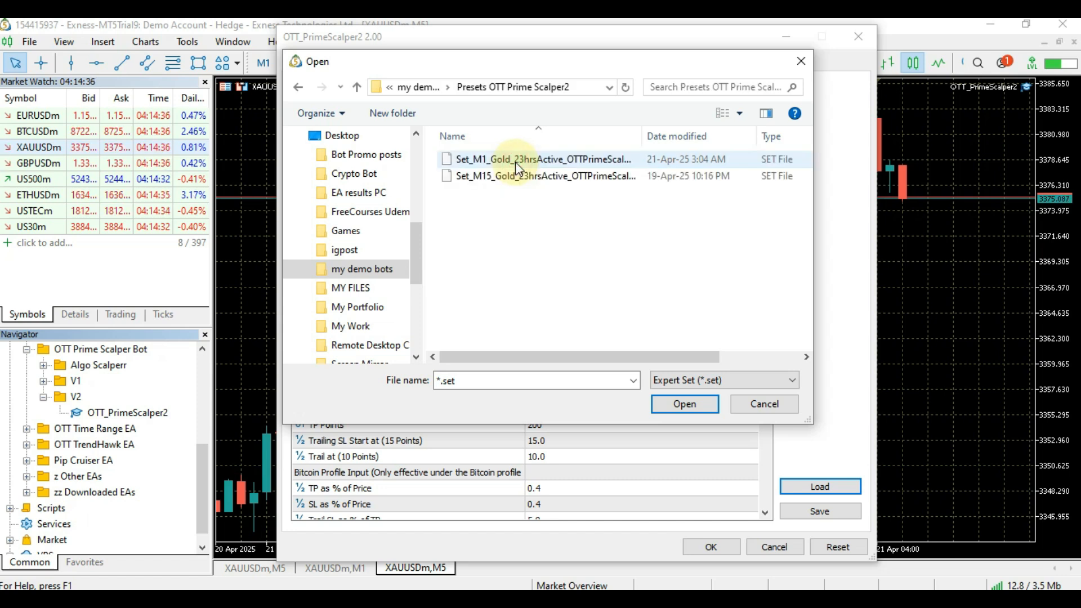
{"action": "mouse_move", "coordinate": [514, 210]}
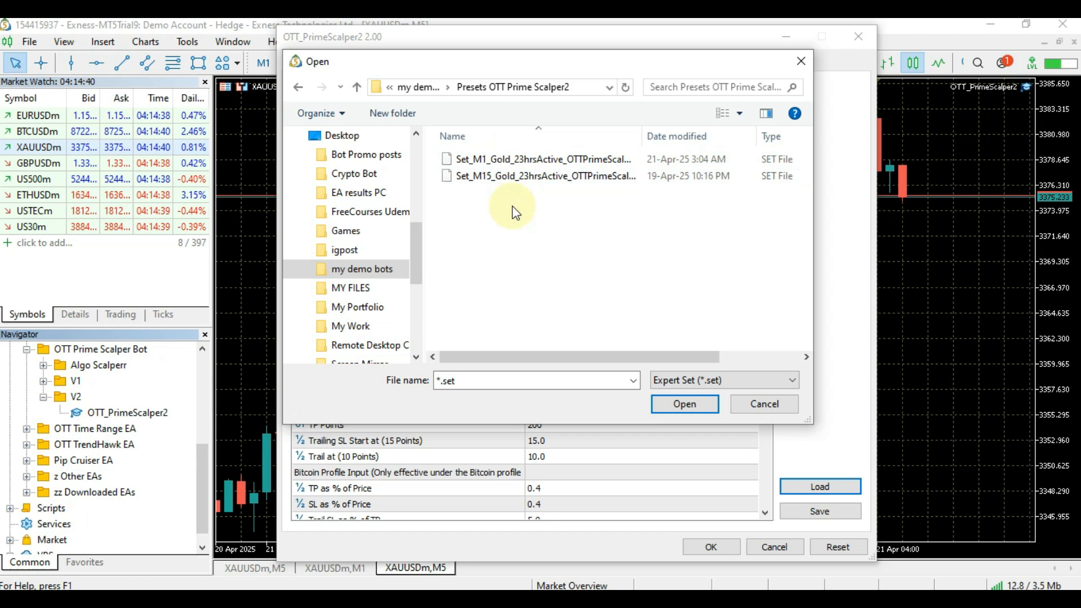
Select the Set_M1_Gold preset file, briefly considering the M15 Gold preset
{"action": "left_click", "coordinate": [541, 159]}
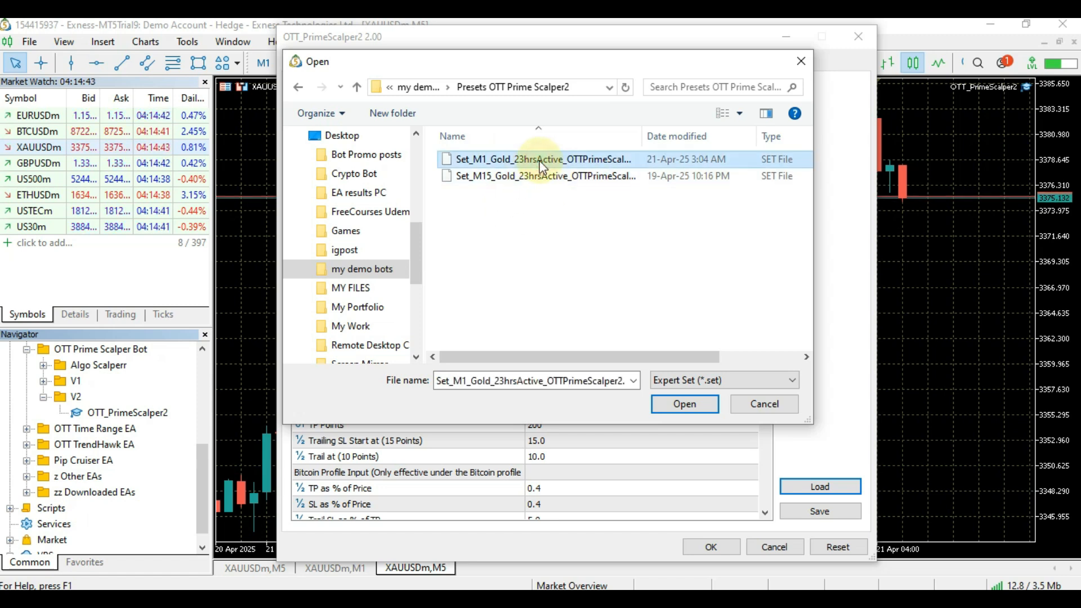
{"action": "left_click", "coordinate": [541, 175]}
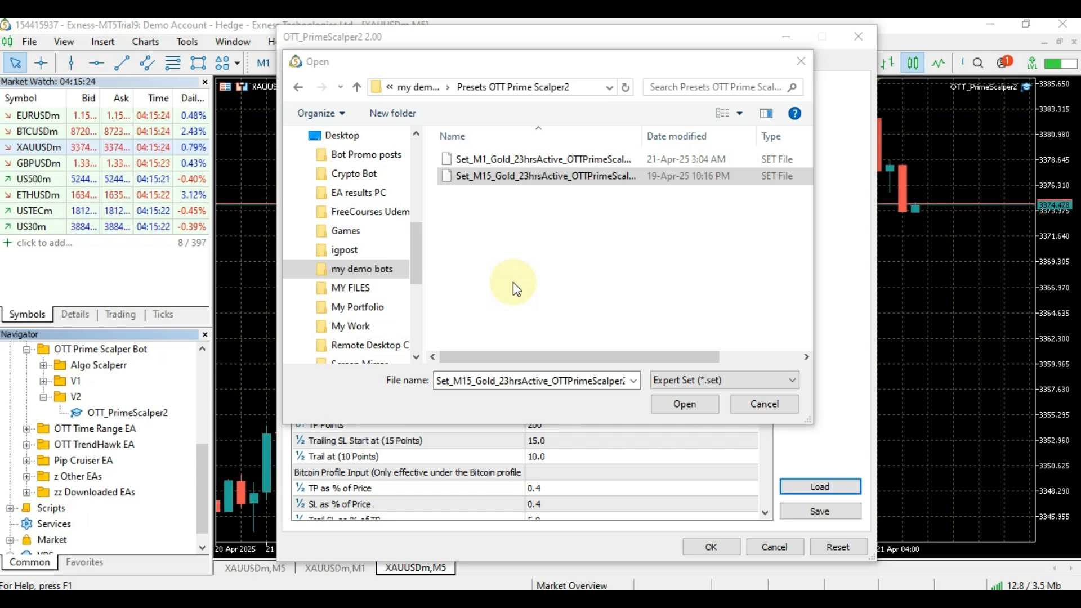
{"action": "mouse_move", "coordinate": [540, 398]}
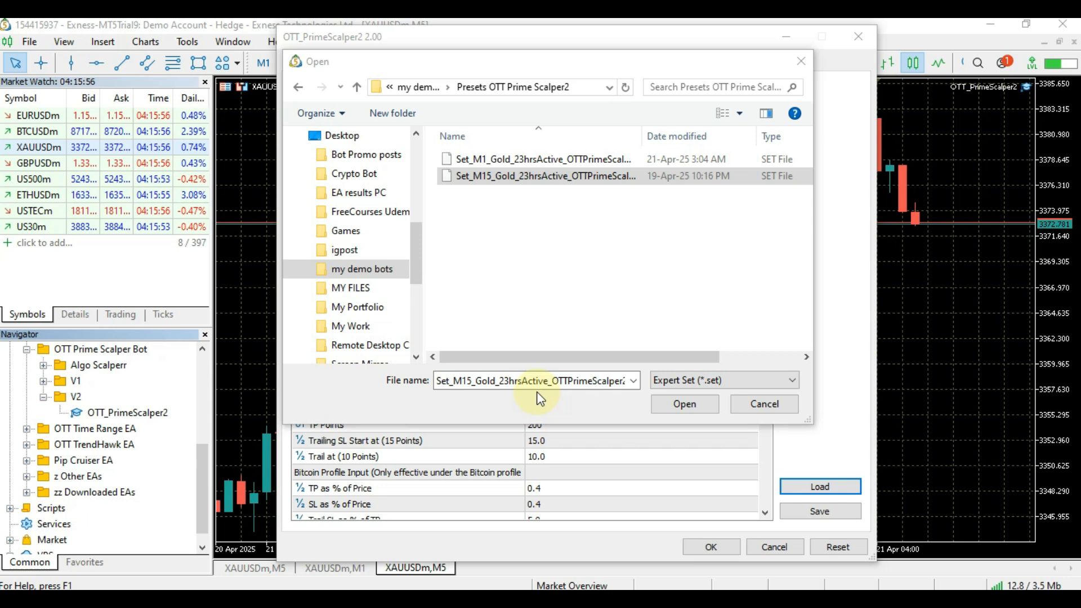
{"action": "mouse_move", "coordinate": [502, 199]}
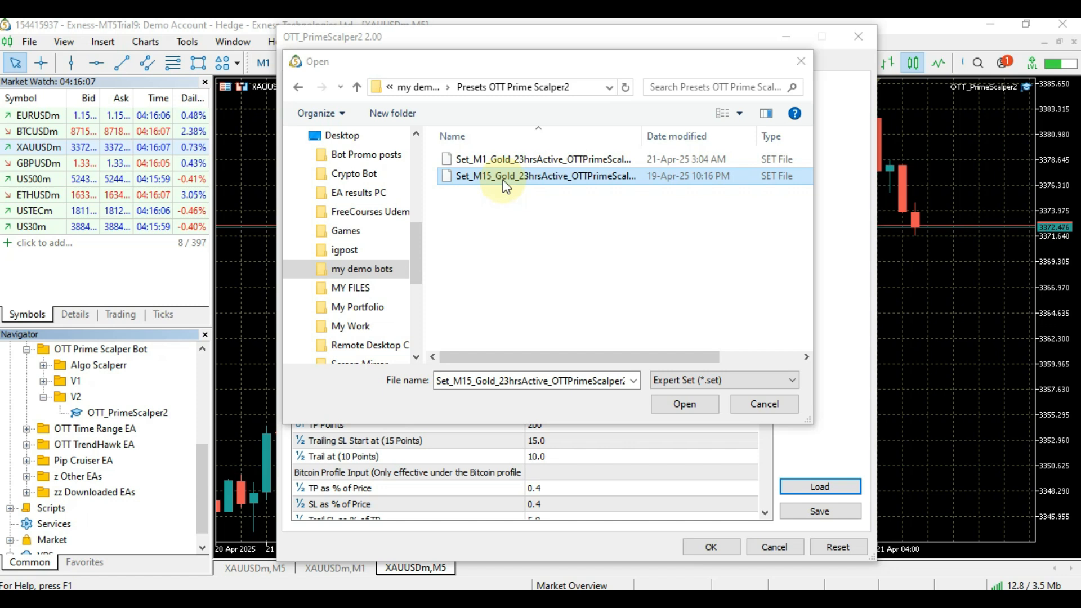
{"action": "left_click", "coordinate": [541, 159]}
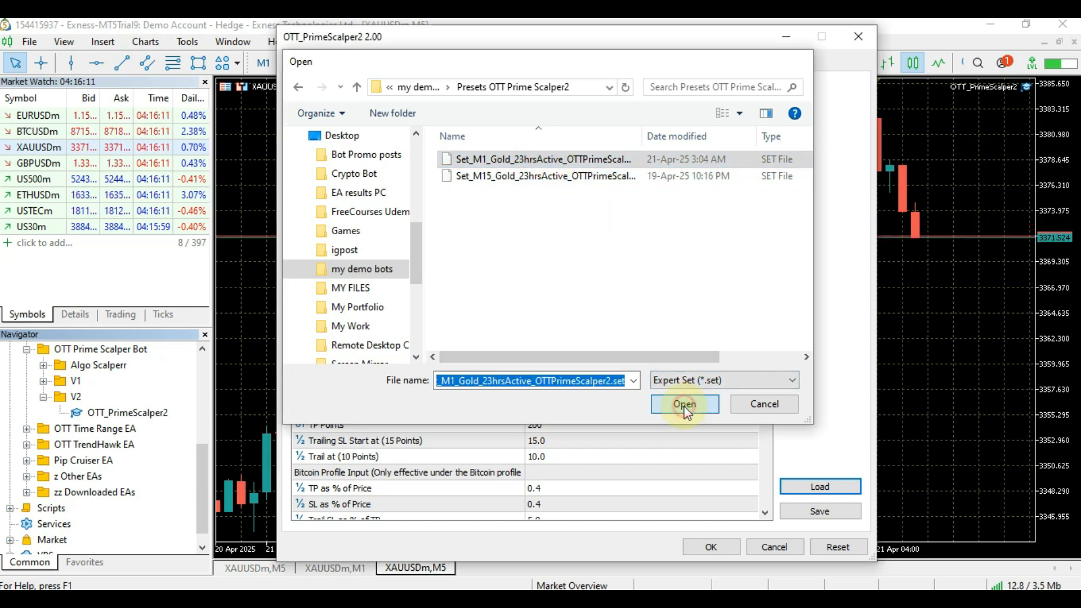
Load the M1 Gold .set file, scroll the inputs, and set HideIndicators to false
{"action": "left_click", "coordinate": [683, 405]}
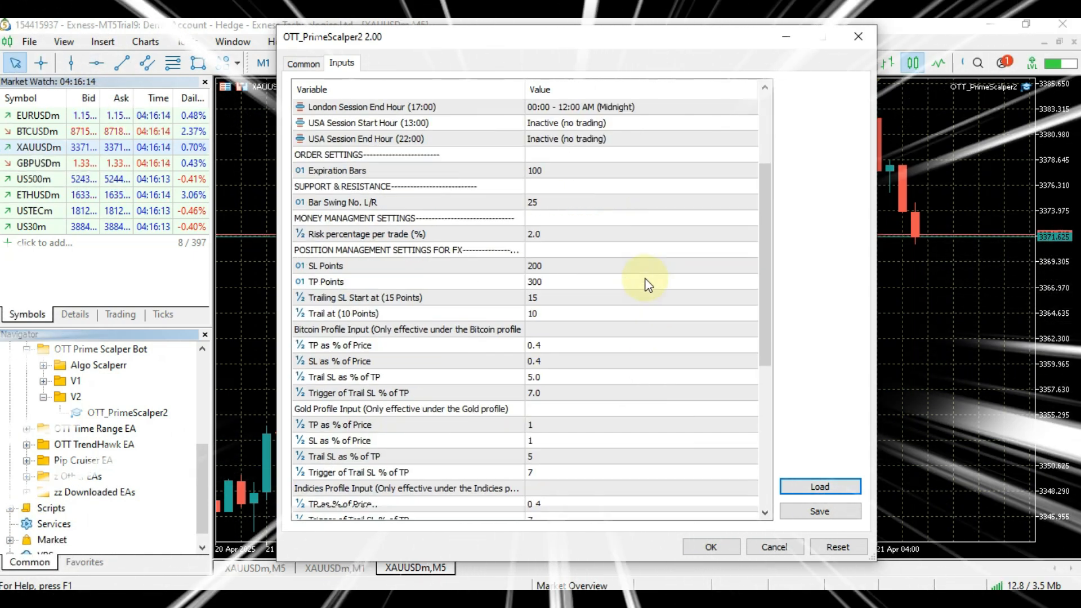
{"action": "scroll", "scroll_direction": "down", "scroll_amount": 3}
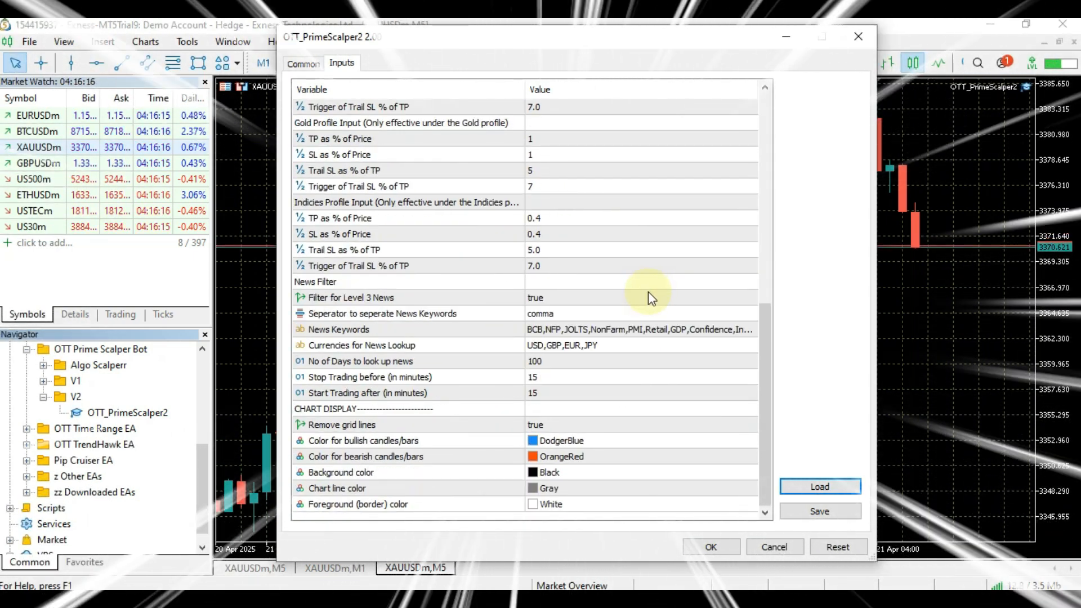
{"action": "mouse_move", "coordinate": [730, 489]}
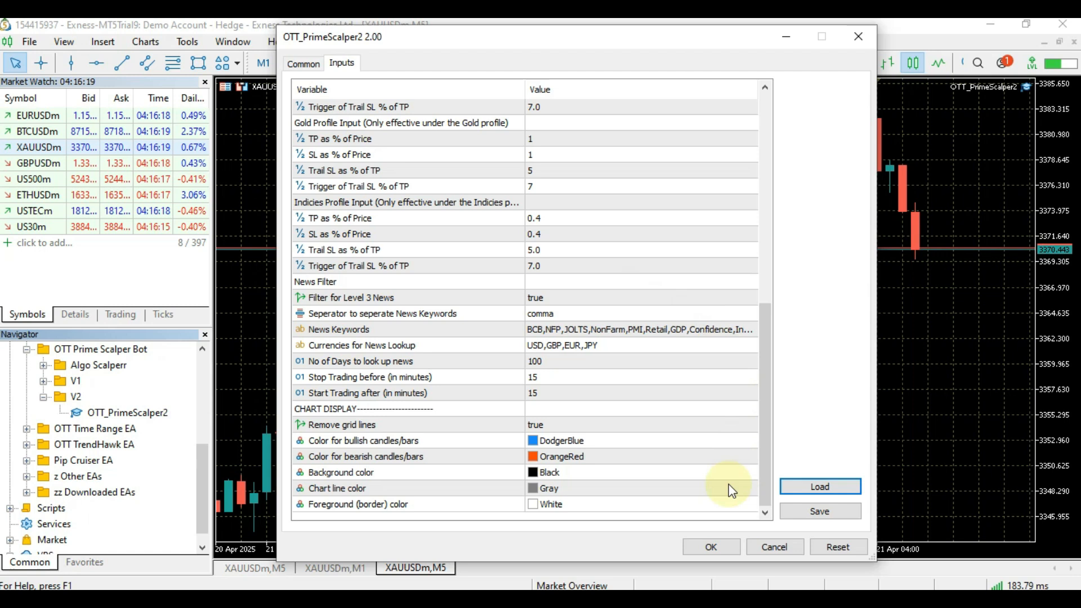
{"action": "left_click", "coordinate": [710, 546]}
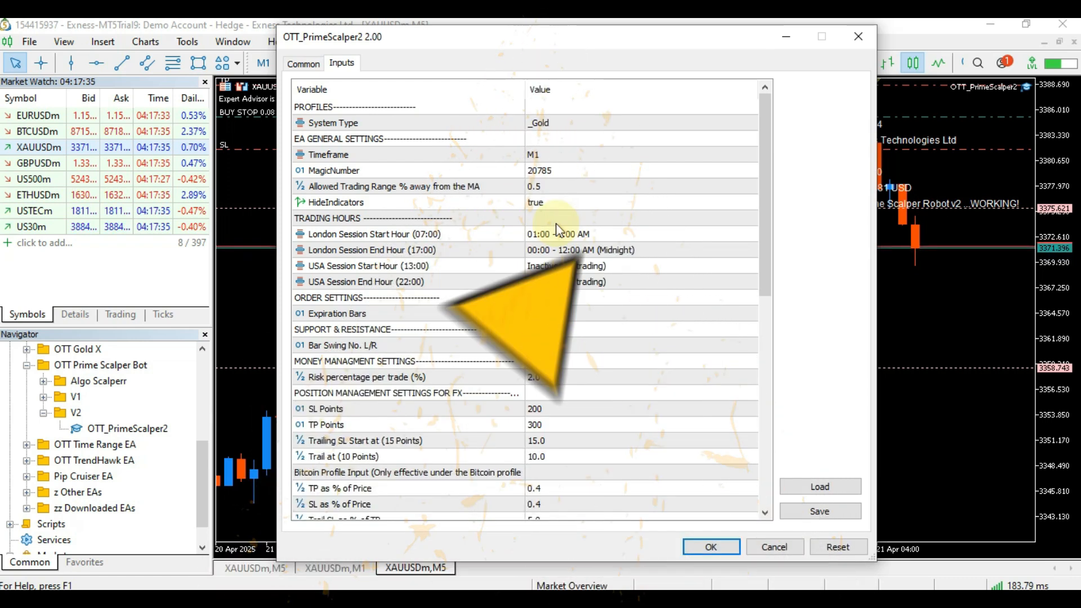
{"action": "mouse_move", "coordinate": [558, 227]}
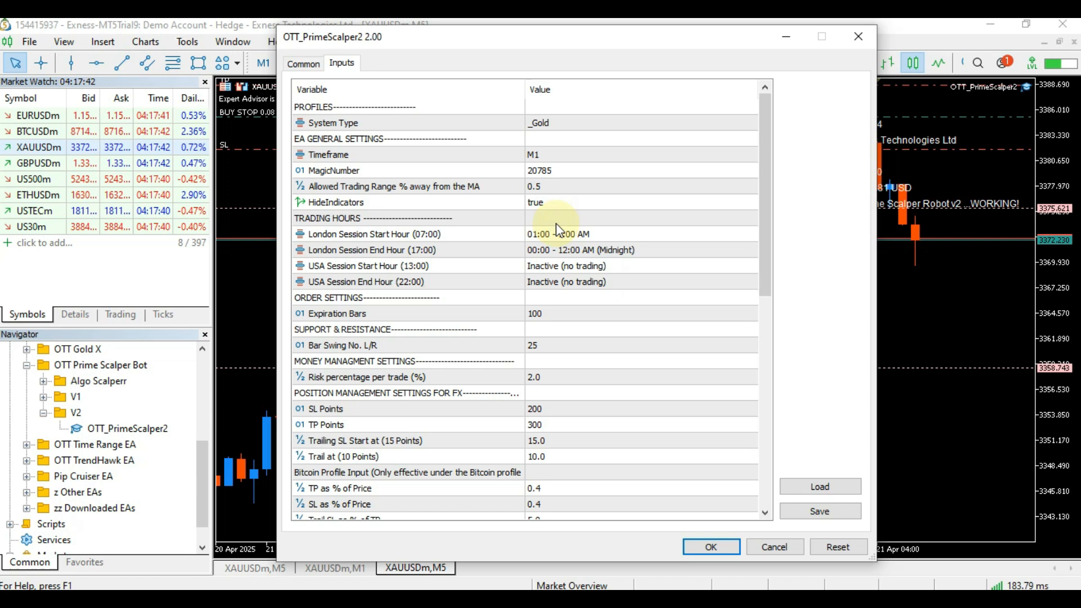
{"action": "mouse_move", "coordinate": [587, 472]}
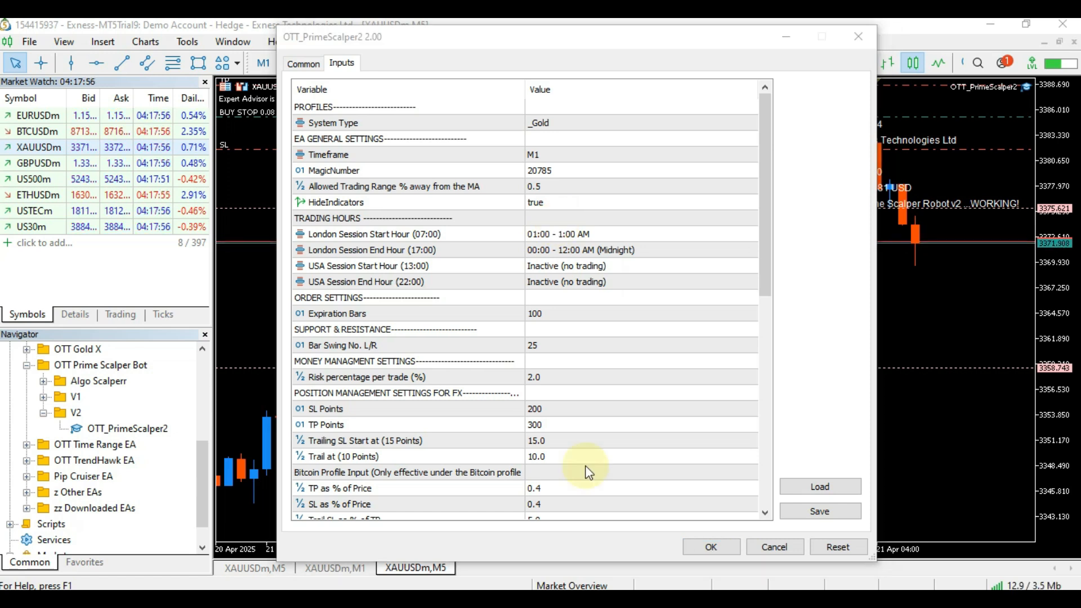
{"action": "mouse_move", "coordinate": [599, 191]}
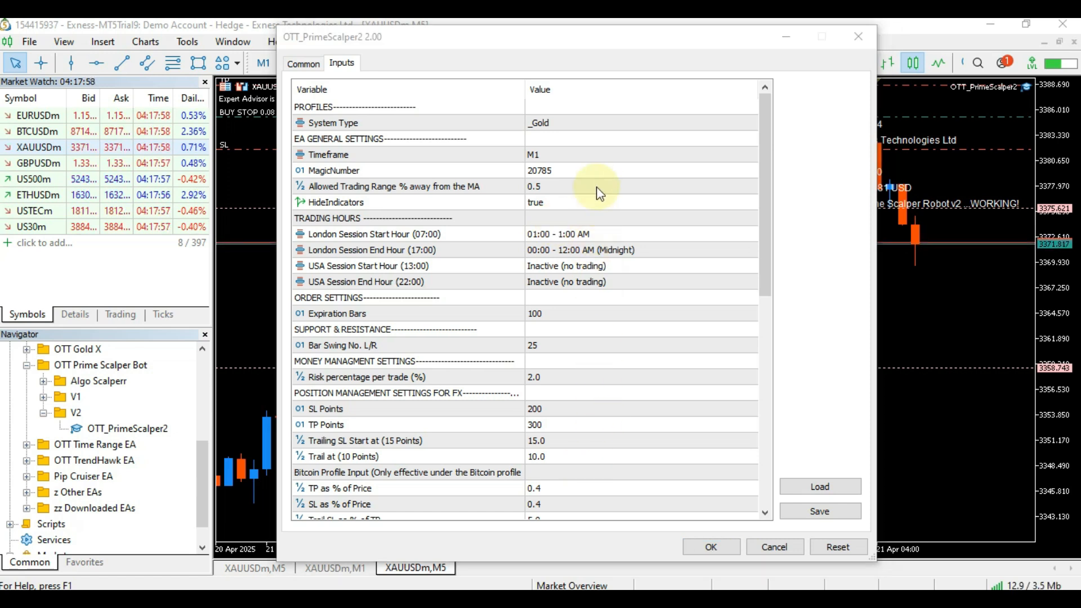
{"action": "mouse_move", "coordinate": [626, 261]}
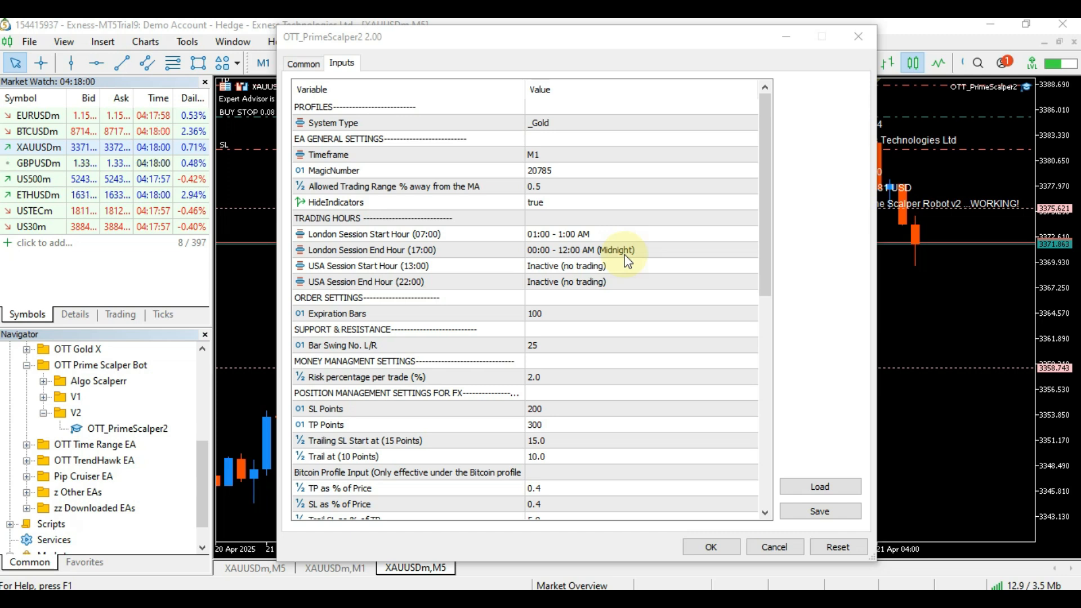
{"action": "mouse_move", "coordinate": [595, 114]}
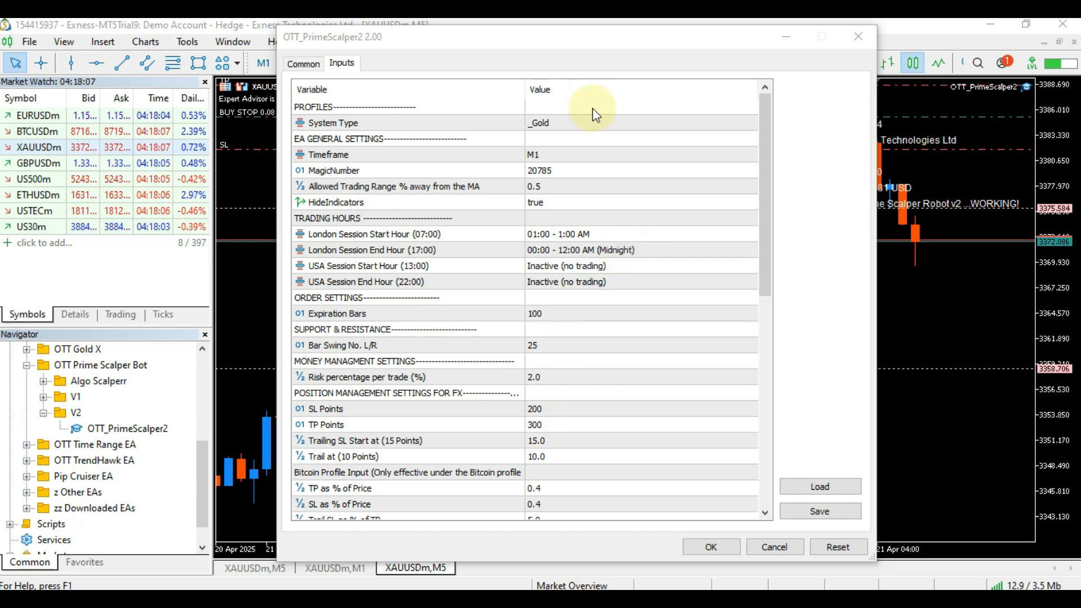
{"action": "mouse_move", "coordinate": [627, 441]}
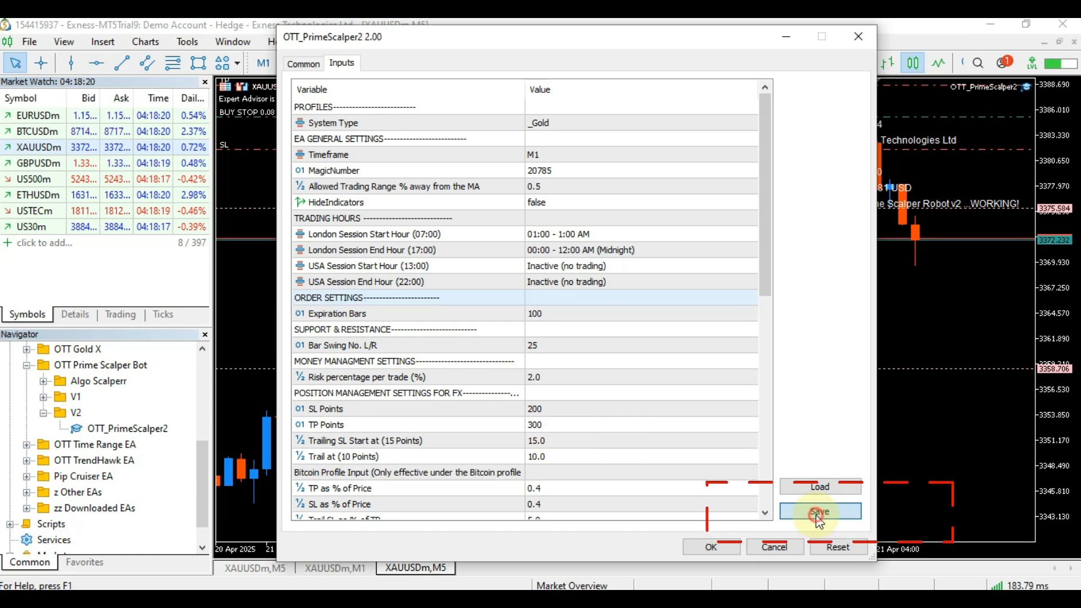
Open the Save As dialog for the inputs in the Presets OTT Prime Scalper2 folder
{"action": "left_click", "coordinate": [820, 510]}
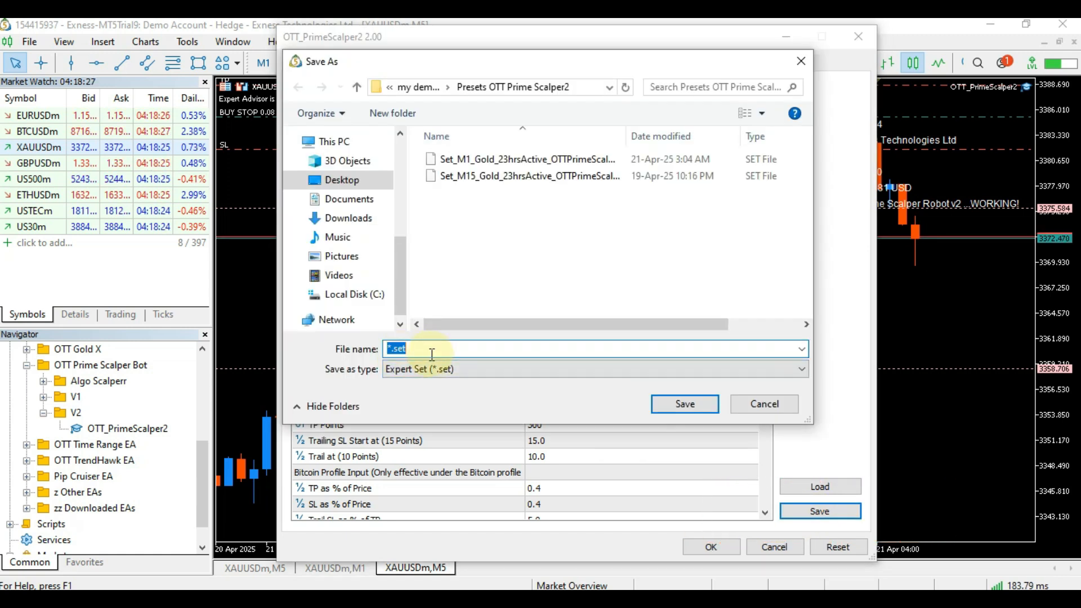
{"action": "left_click", "coordinate": [527, 176]}
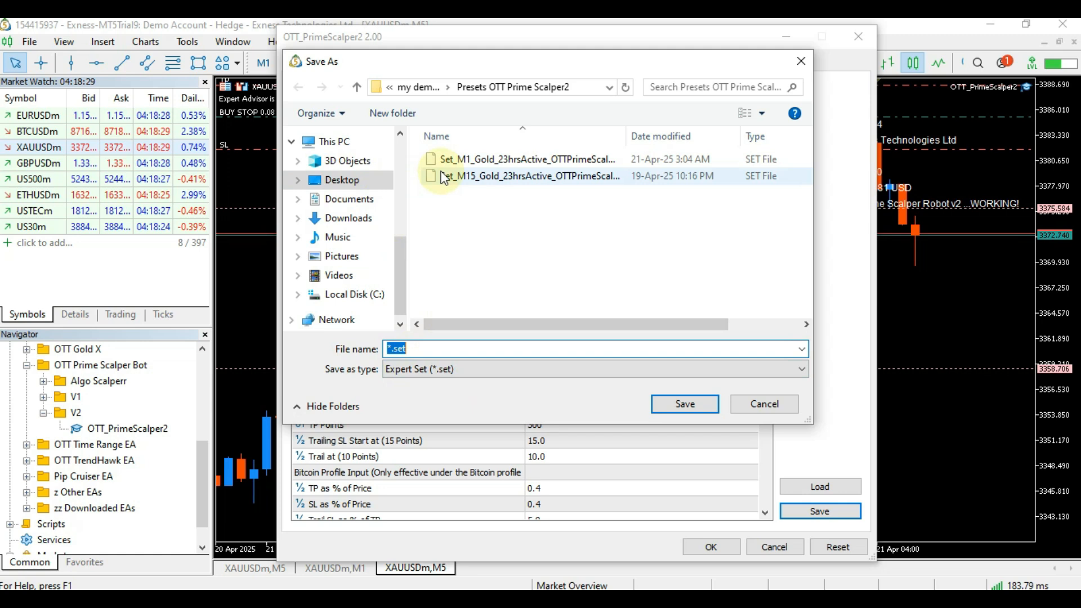